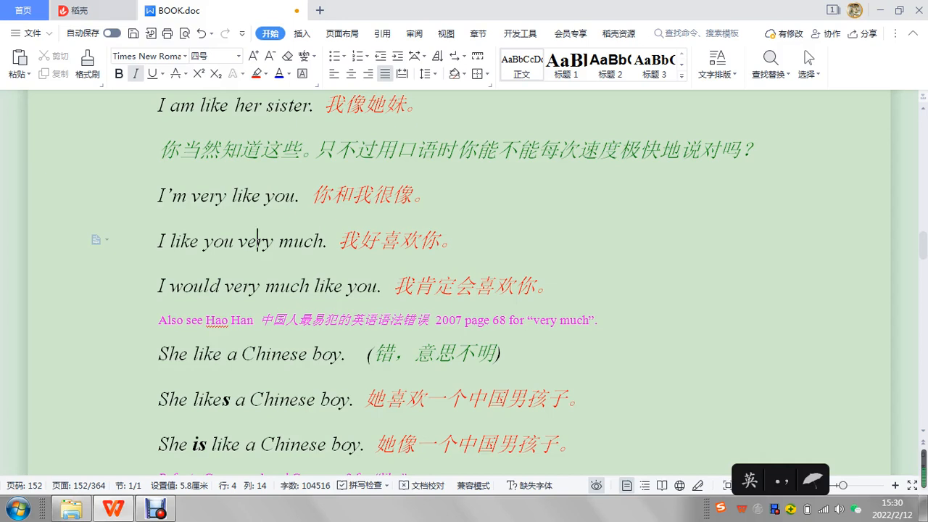
# Scroll down to section 1, 'Like 当做像 and 喜欢时', and its 'He looks like a fool' examples
pyautogui.scroll(-3)
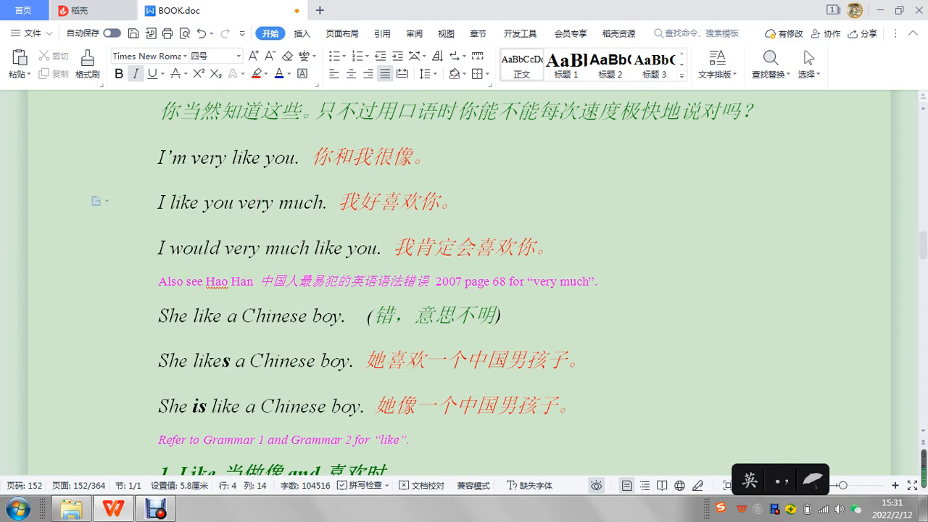
pyautogui.scroll(-3)
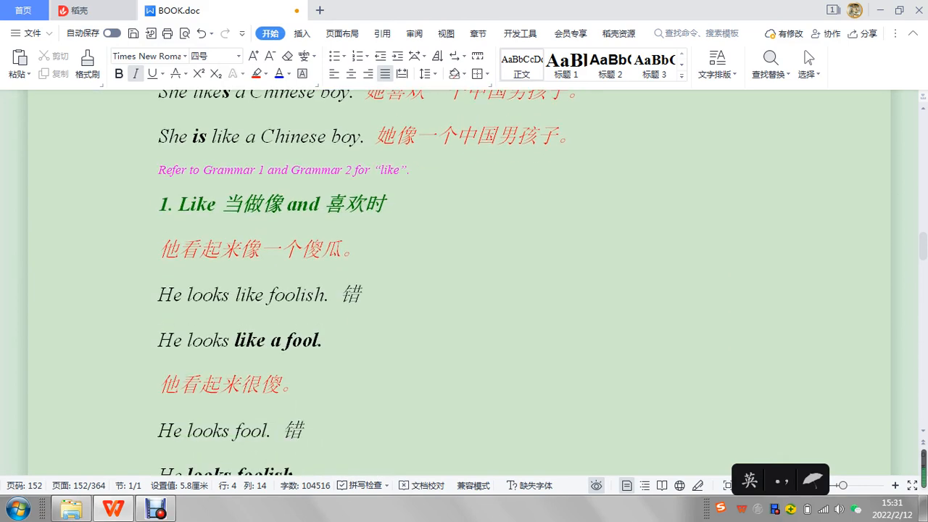
pyautogui.scroll(-3)
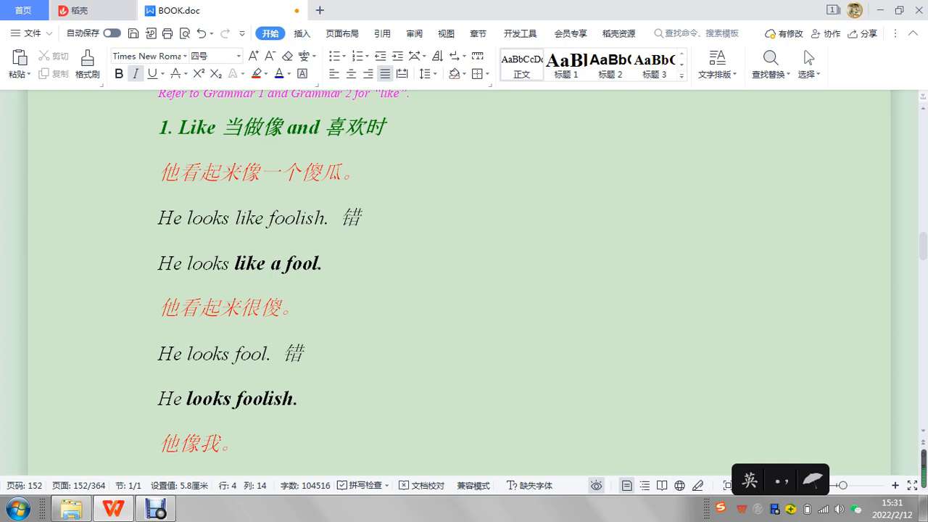
# Select 'is' in 'He is like me', then deselect by clicking after the sentence
pyautogui.scroll(-3)
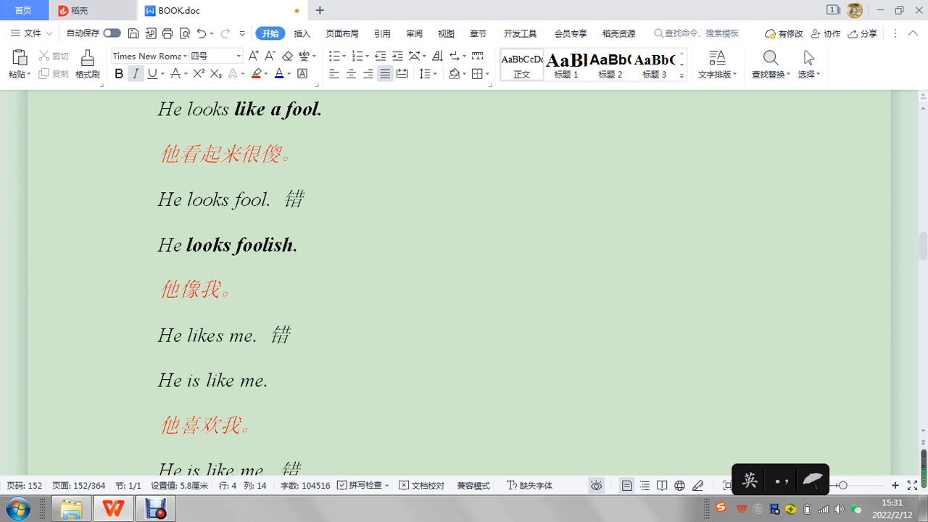
pyautogui.click(194, 380)
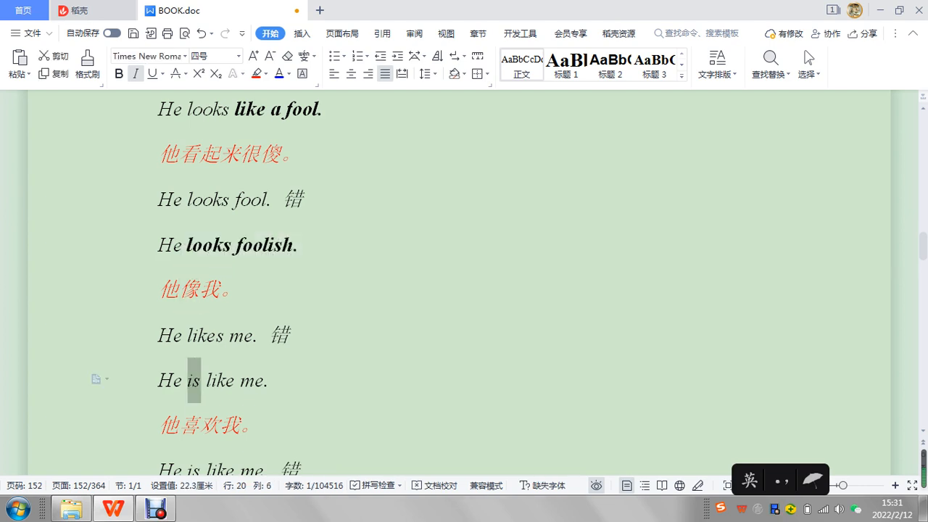
pyautogui.click(278, 379)
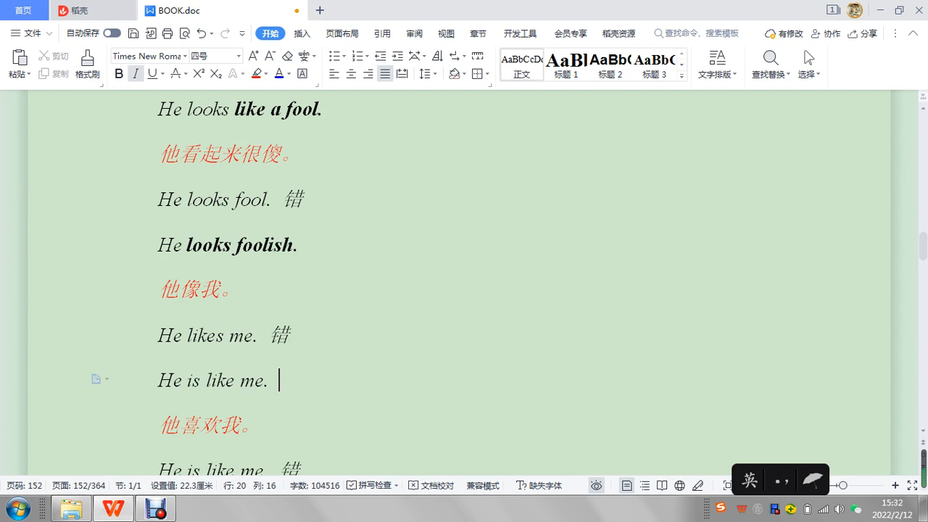
# Scroll past the 'He is like my brother' examples to the section 2 heading
pyautogui.scroll(-3)
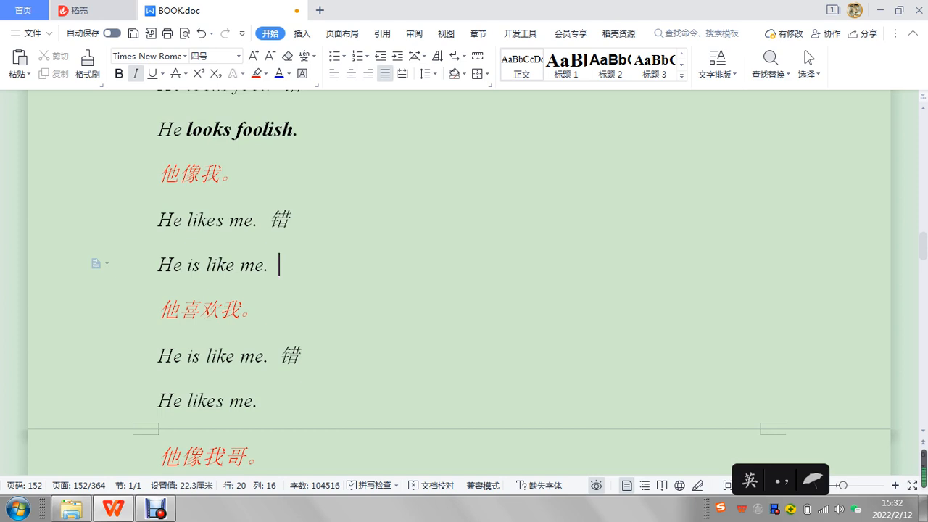
pyautogui.scroll(-3)
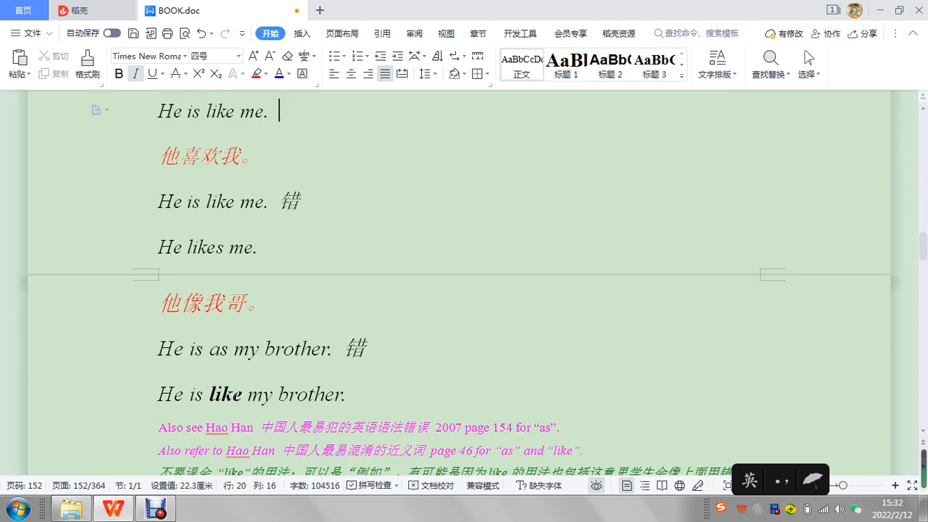
pyautogui.scroll(-3)
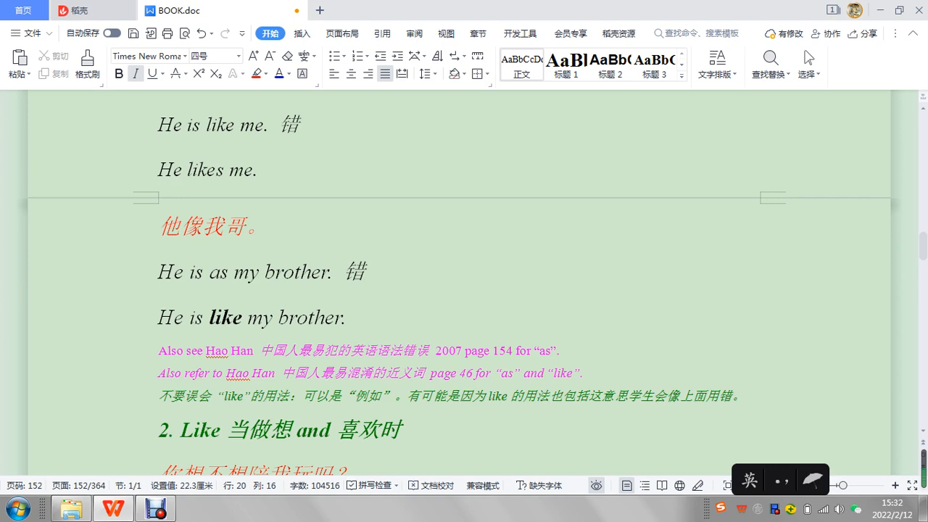
# Select 'to play' in the would-like example, deselect, and scroll to section 3
pyautogui.scroll(-3)
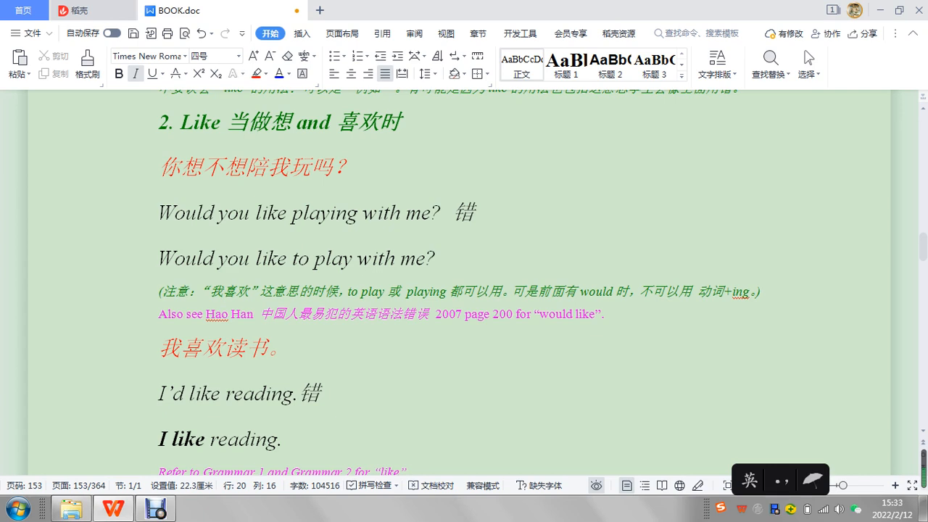
pyautogui.doubleClick(312, 258)
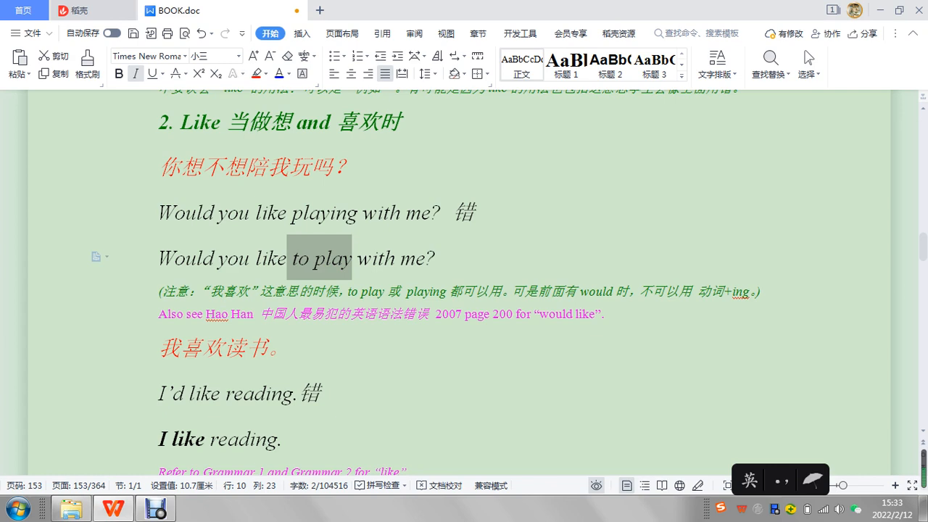
pyautogui.scroll(-3)
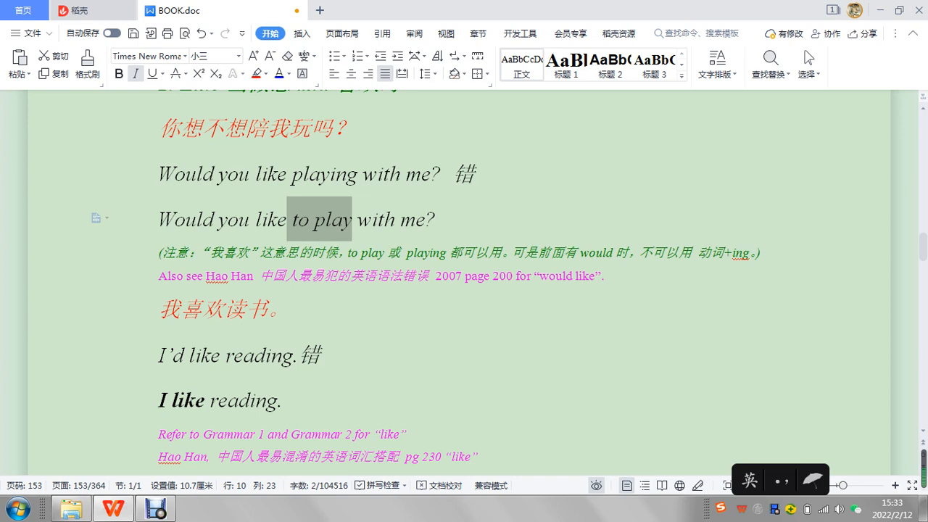
pyautogui.click(169, 354)
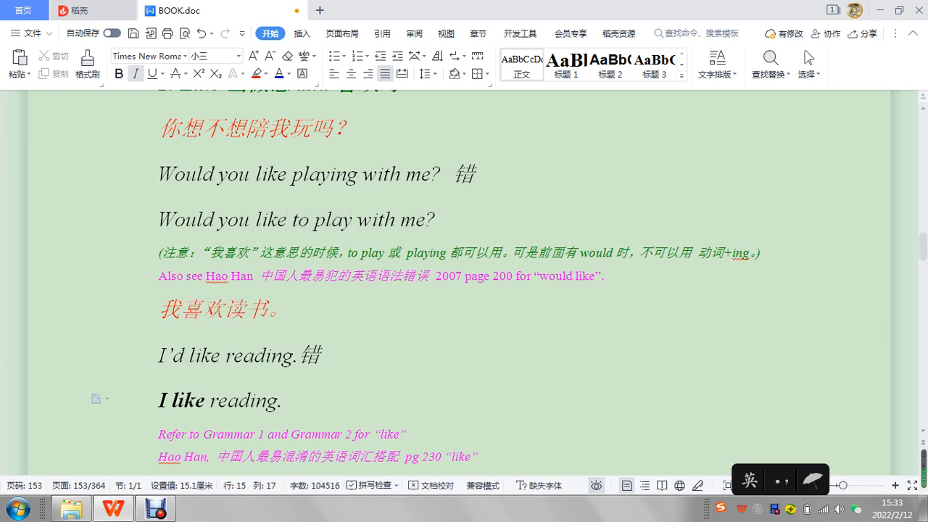
pyautogui.scroll(-3)
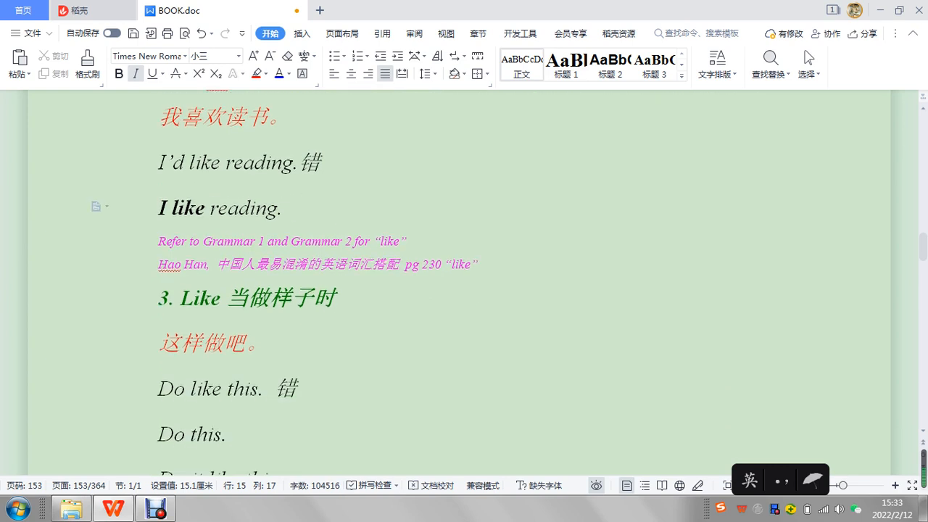
# Select 'it like' in 'Do it like this', then deselect after 'Do it this way.'
pyautogui.scroll(-3)
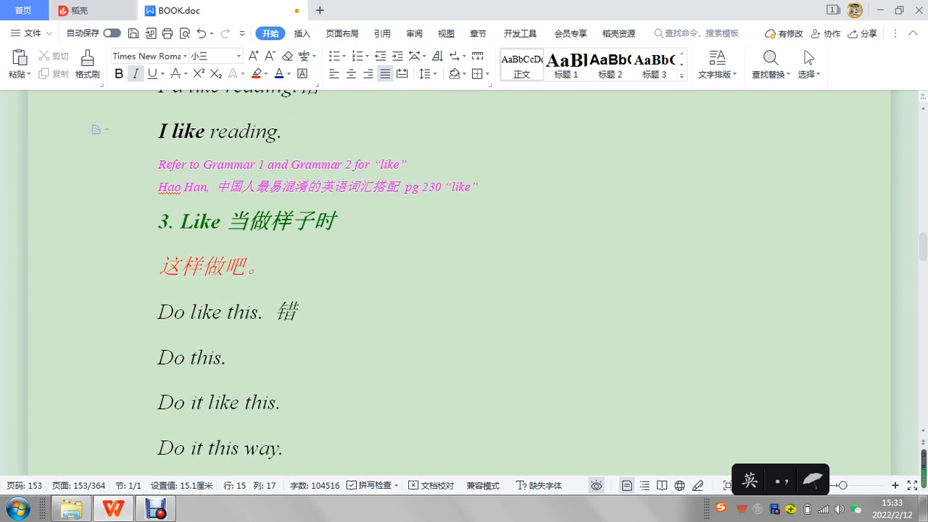
pyautogui.scroll(-3)
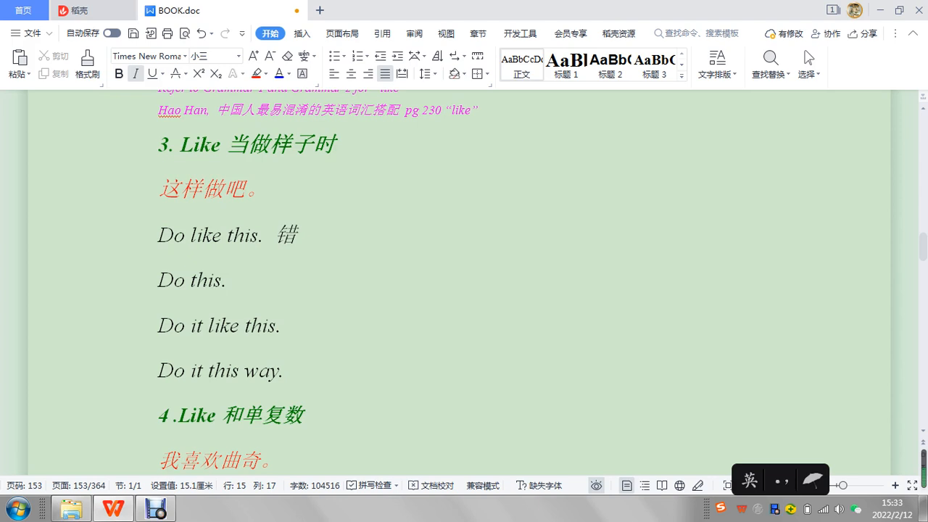
pyautogui.doubleClick(198, 325)
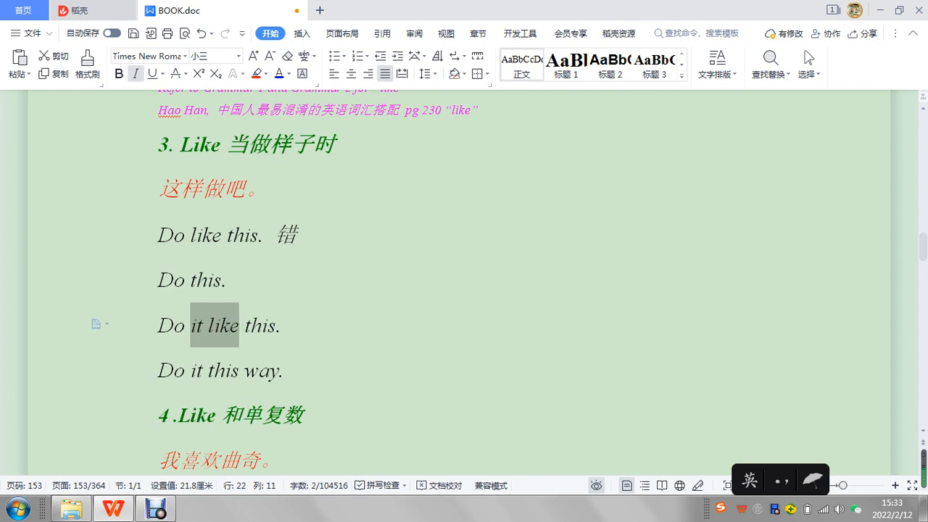
pyautogui.click(202, 370)
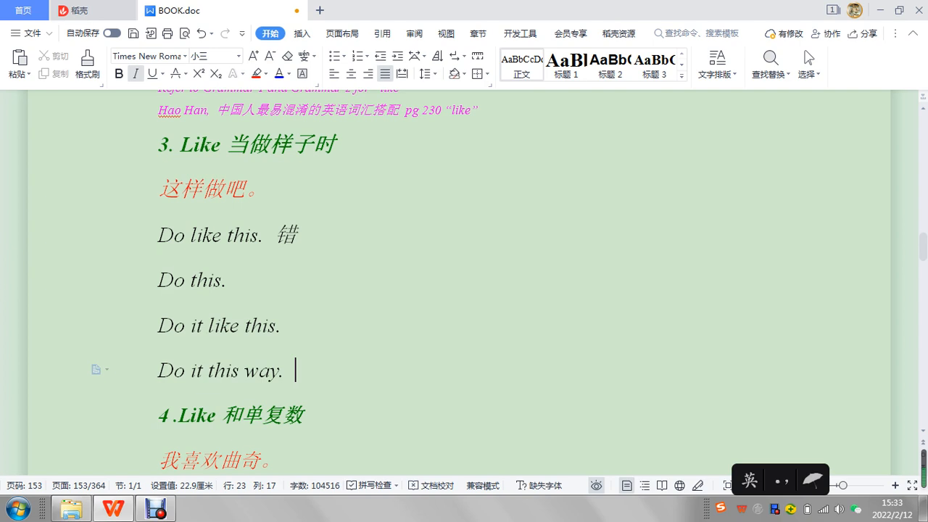
# Scroll through section 4's cookies examples to the section 5 heading
pyautogui.scroll(-3)
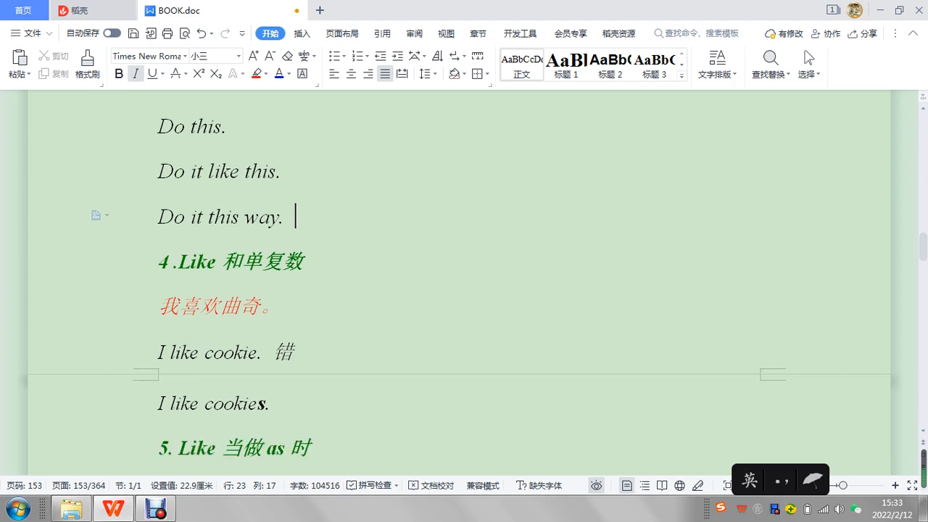
pyautogui.scroll(-3)
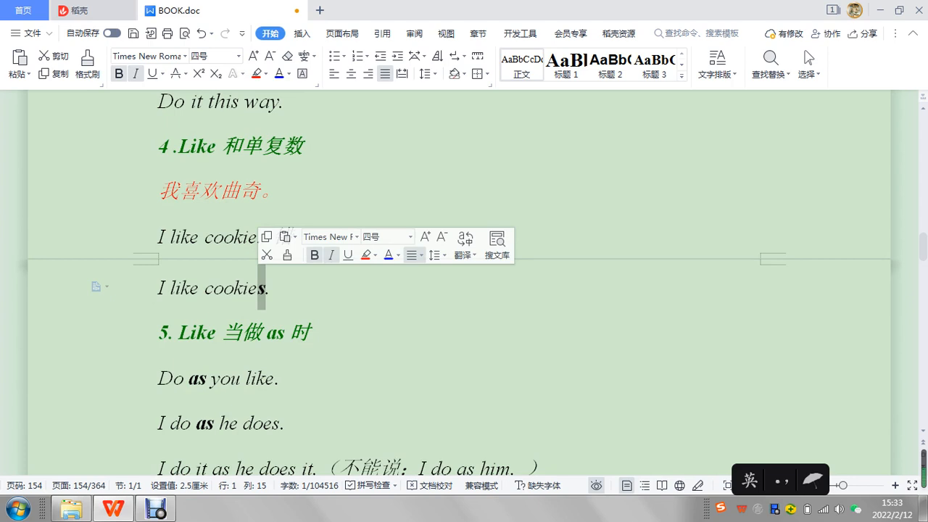
# Select the bold 's' in 'cookies', click into 'I like cookie', and scroll toward section 6
pyautogui.click(246, 237)
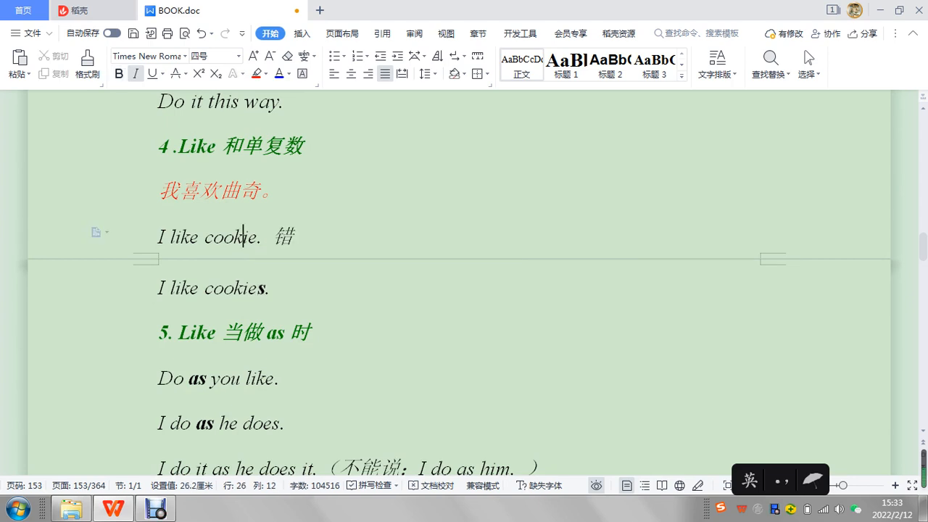
pyautogui.click(267, 288)
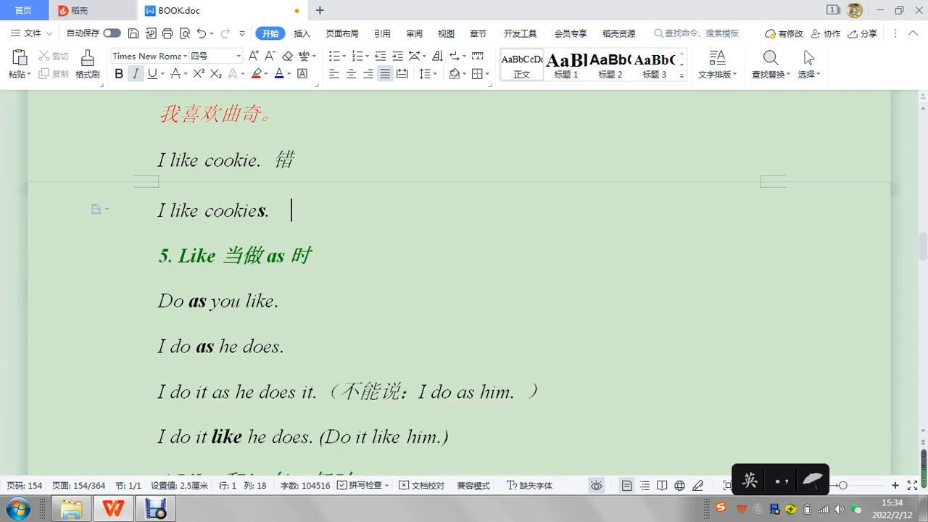
pyautogui.scroll(-3)
pyautogui.write(' i')
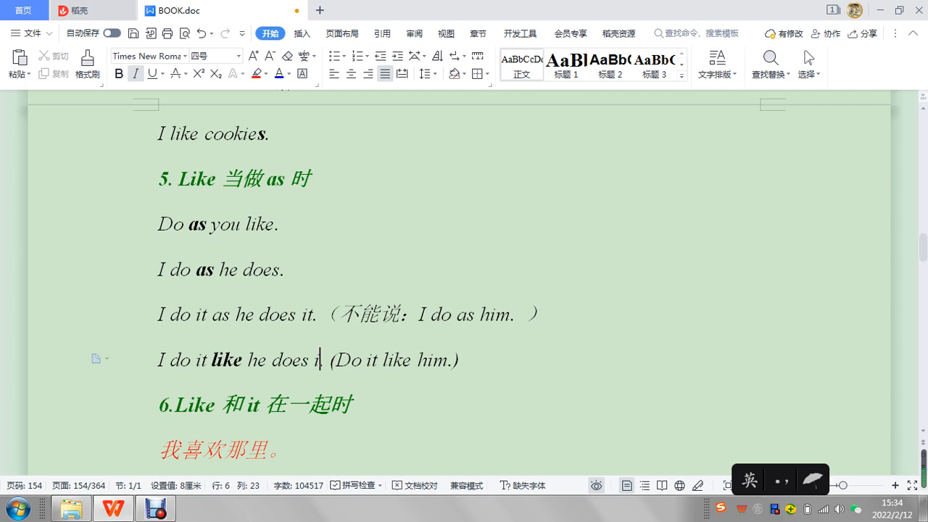
# Finish typing 'it' so the sentence reads 'I do it like he does it.'
pyautogui.write('t')
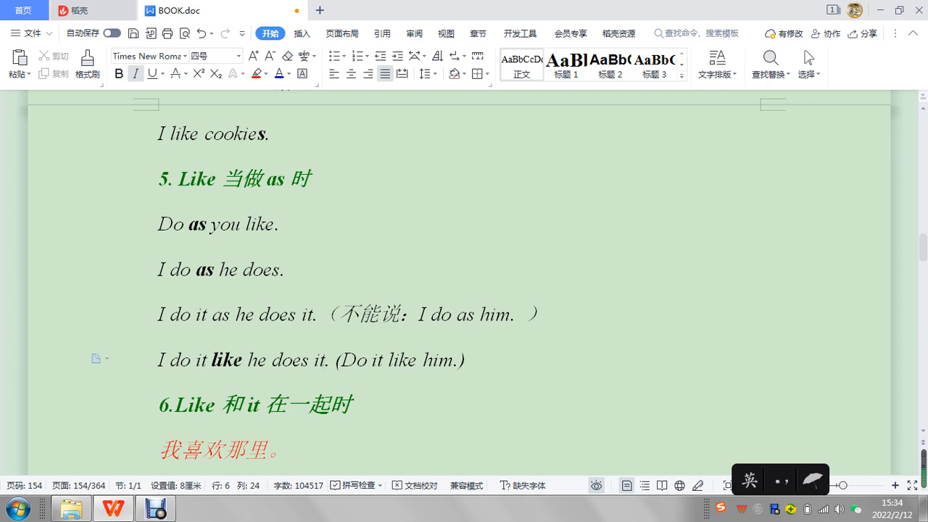
pyautogui.scroll(-3)
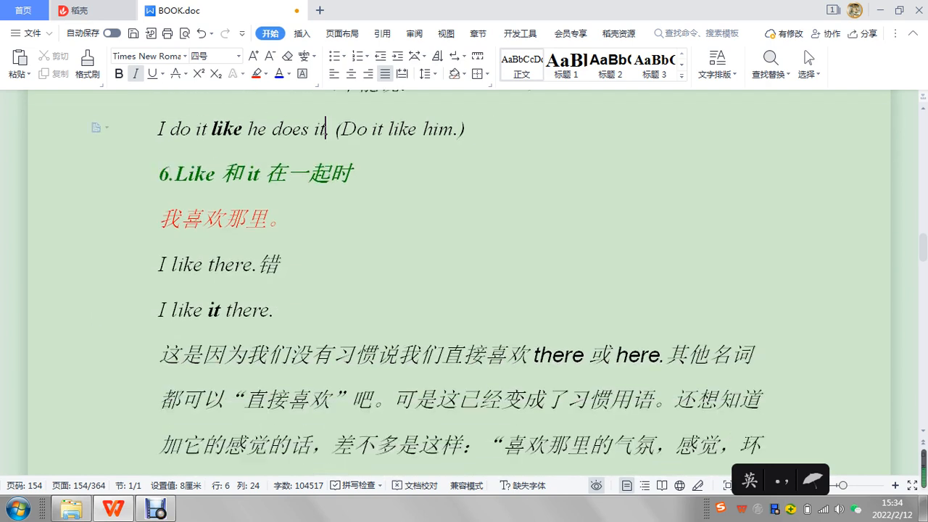
pyautogui.scroll(-3)
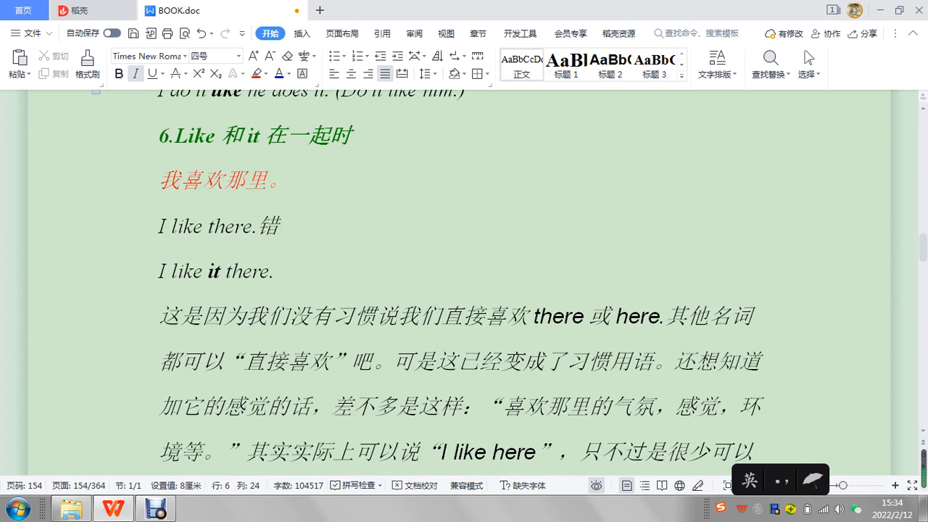
# Select 'it' in 'I like it there' and scroll through its explanation
pyautogui.doubleClick(212, 270)
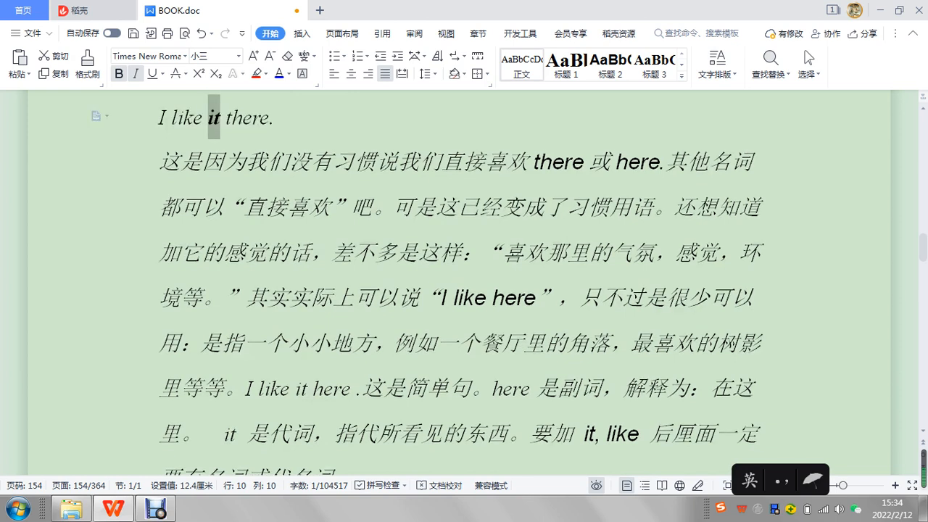
pyautogui.scroll(-3)
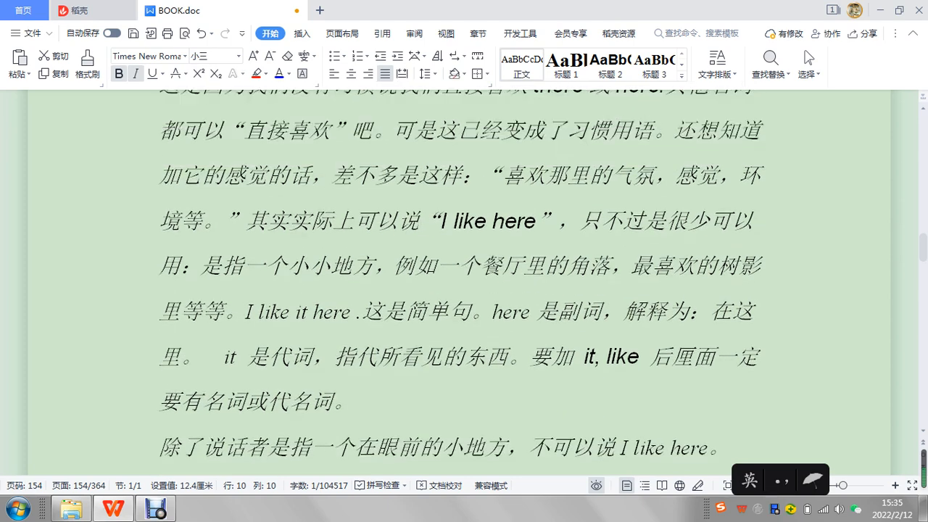
pyautogui.scroll(3)
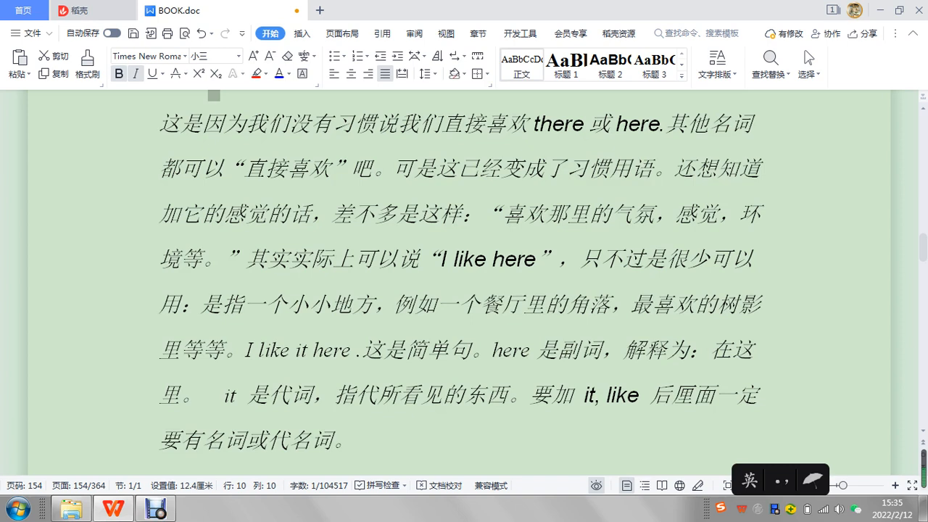